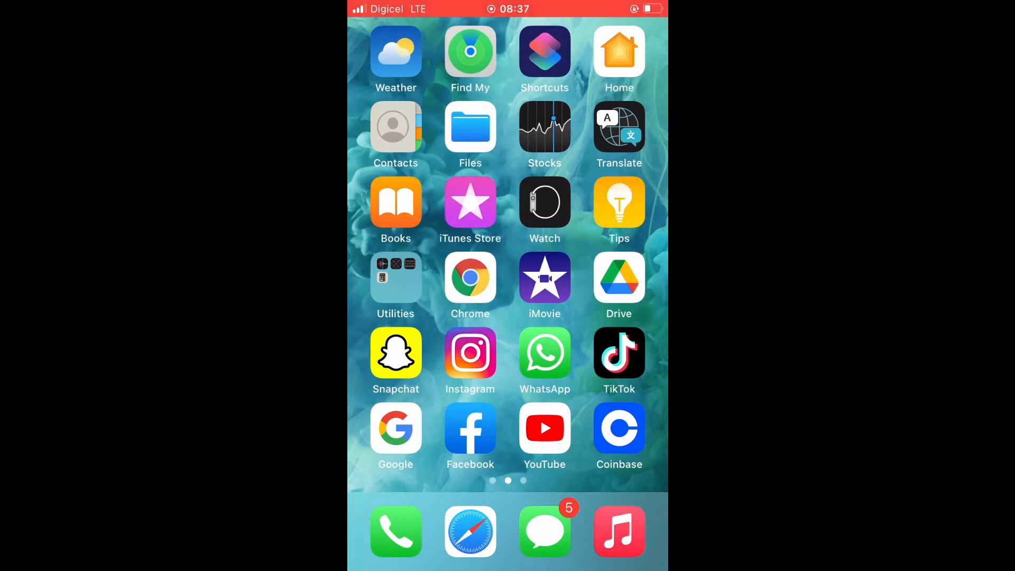
# Step: Launch Snapchat and search Lens Explore for "gr" to list matching lenses
pyautogui.click(396, 352)
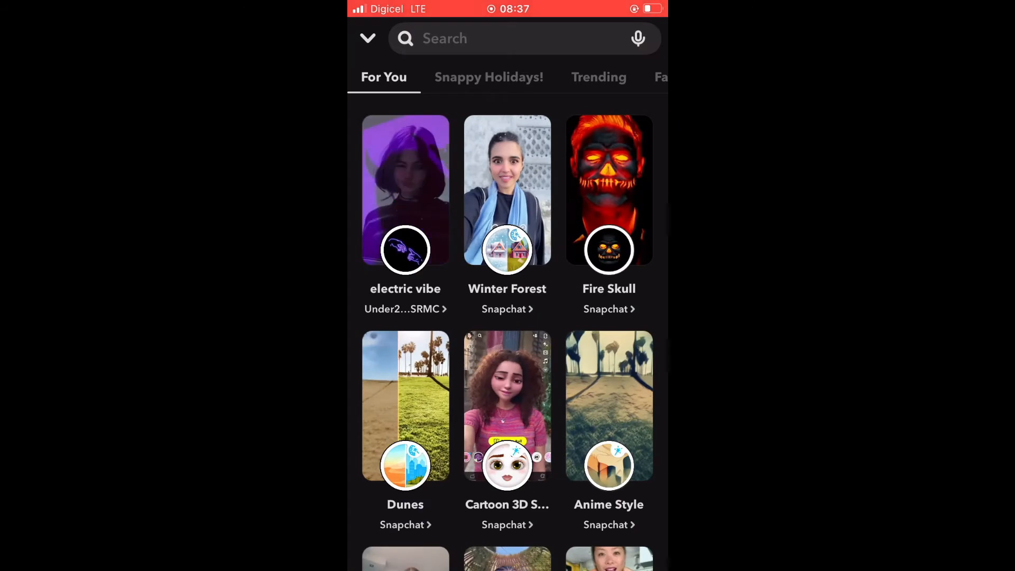
pyautogui.click(505, 38)
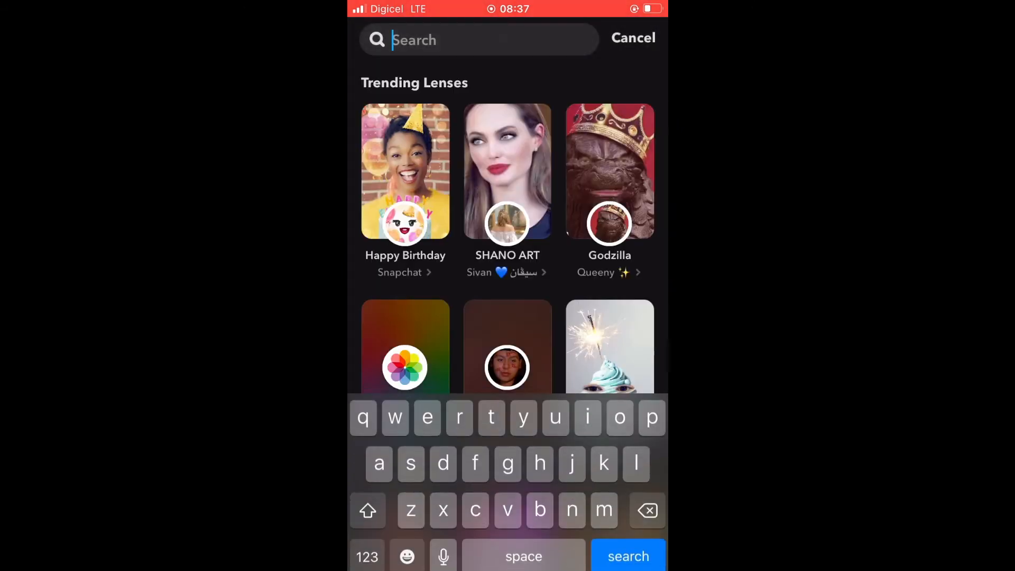
pyautogui.write('gr')
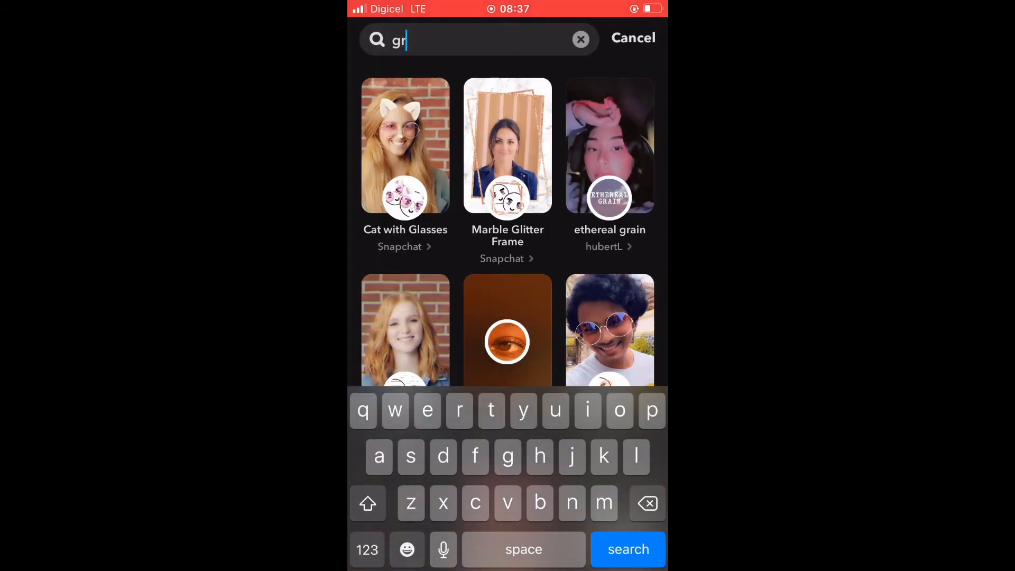